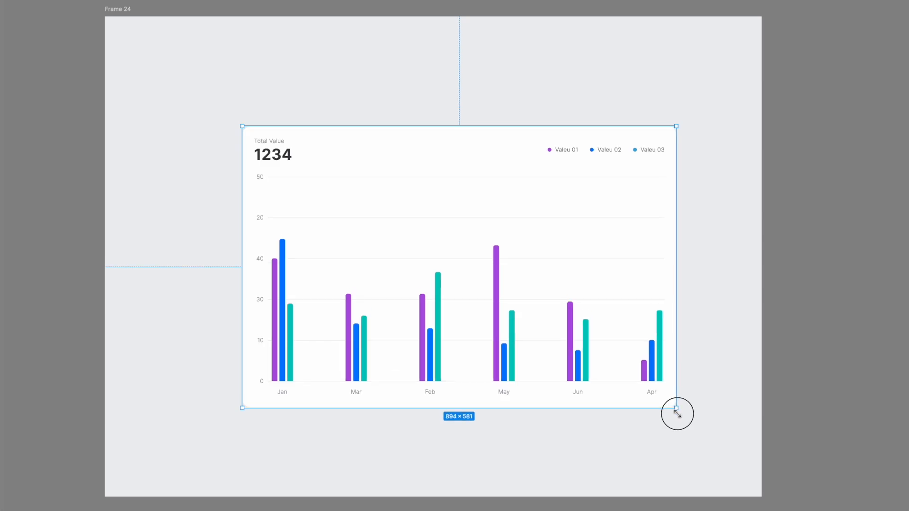
- Resize the finished chart frame from its corner and left side to watch the content reflow
left_click_drag(677, 408, 607, 352)
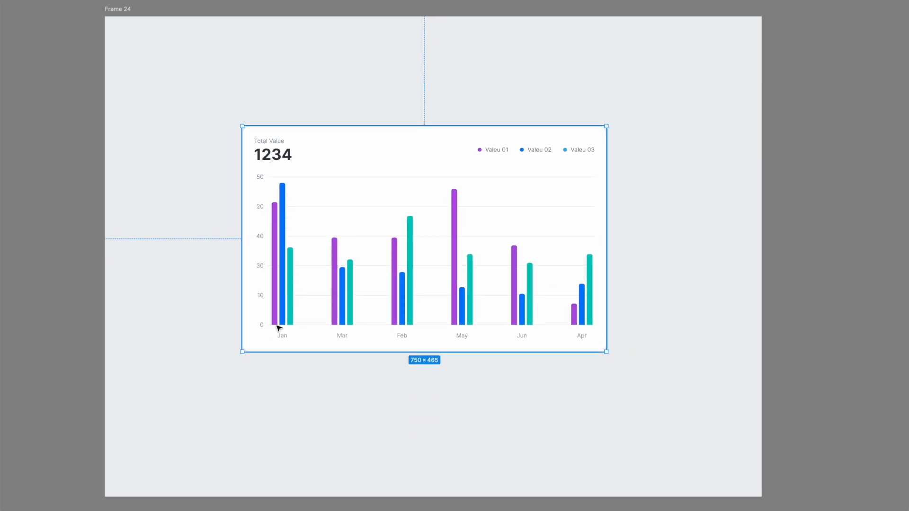
left_click_drag(242, 352, 145, 399)
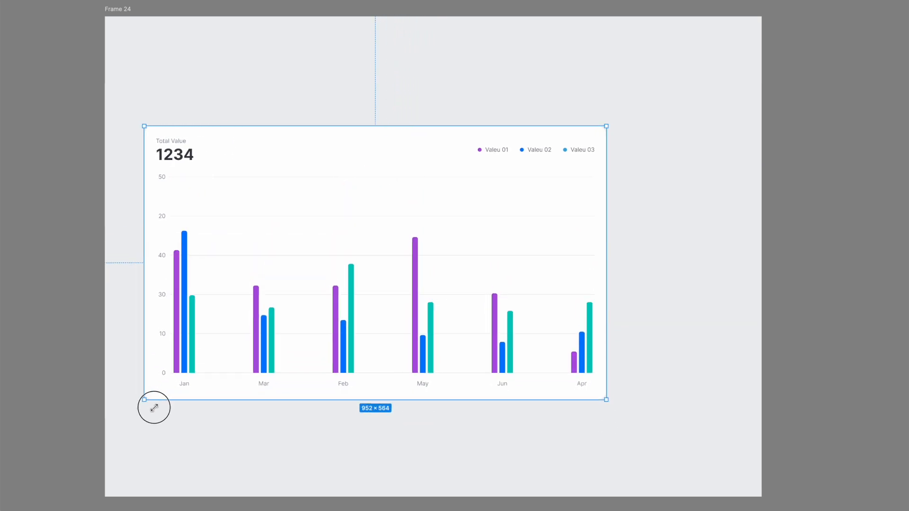
left_click_drag(153, 400, 268, 354)
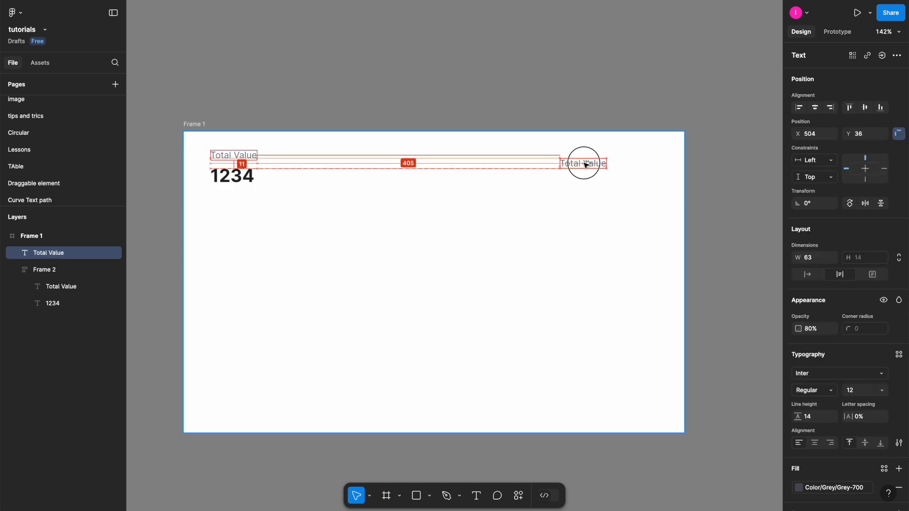
- Rename the copied legend label to 'Valeu 01'
double_click(583, 163)
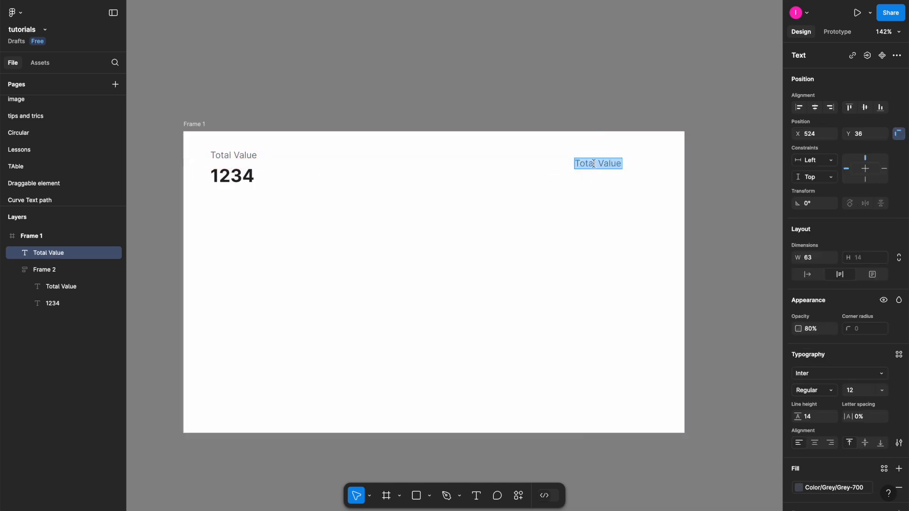
type("Valeu 01")
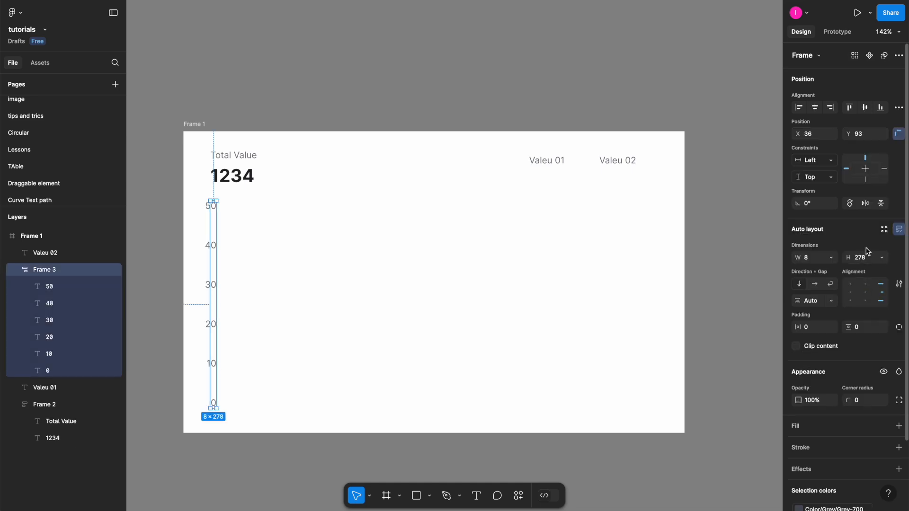
- Wrap the legend labels into a horizontal auto-layout row with Shift+A
left_click(560, 293)
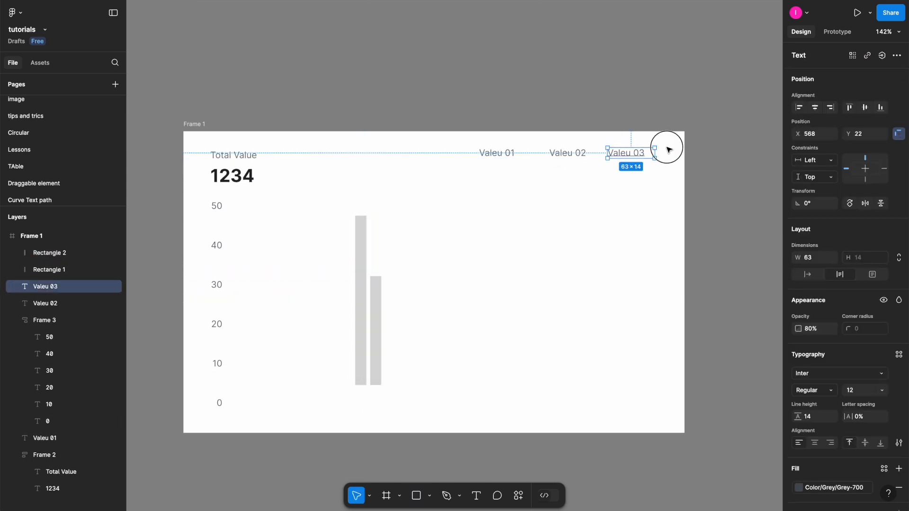
key("shift+a")
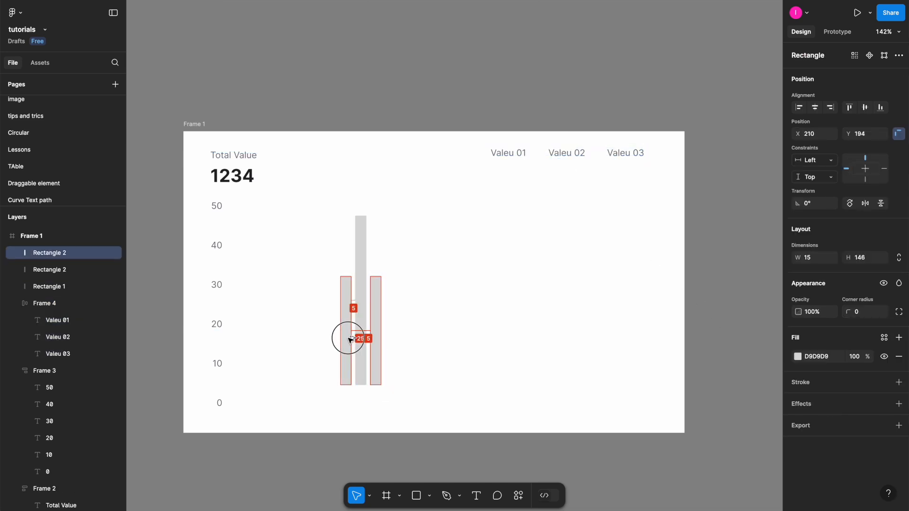
left_click(886, 338)
type("auto")
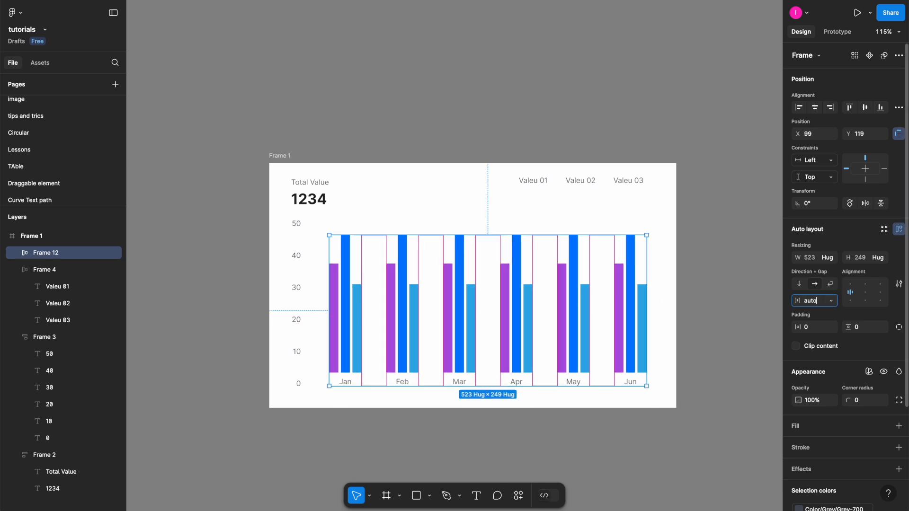
- Wrap the title and legend together into an auto-layout header row
left_click(416, 496)
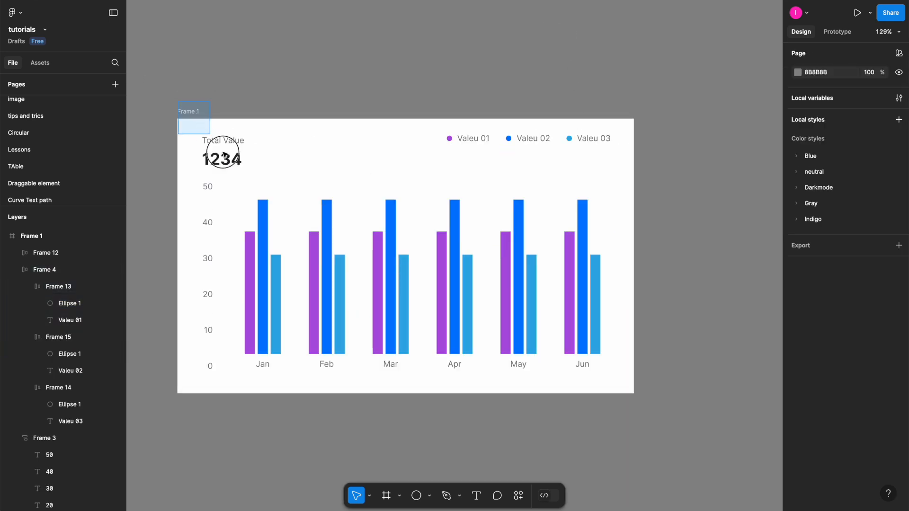
key("shift+a")
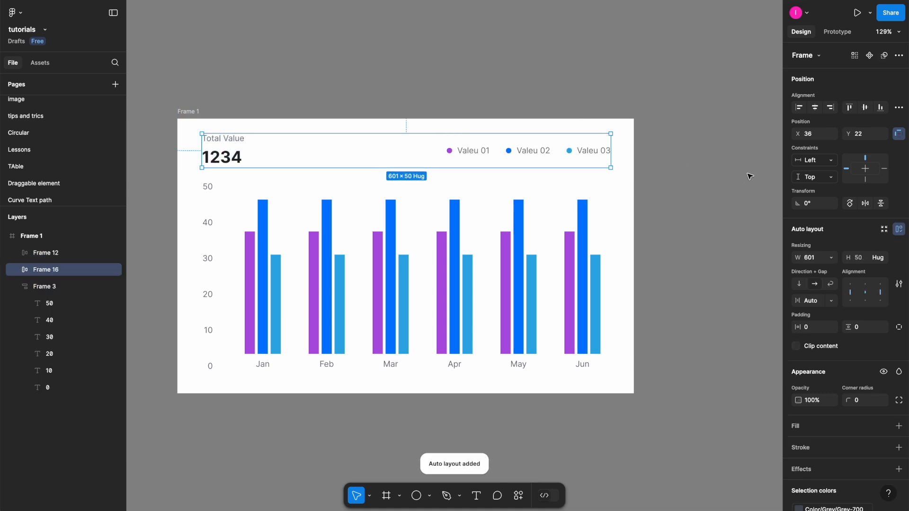
left_click(45, 287)
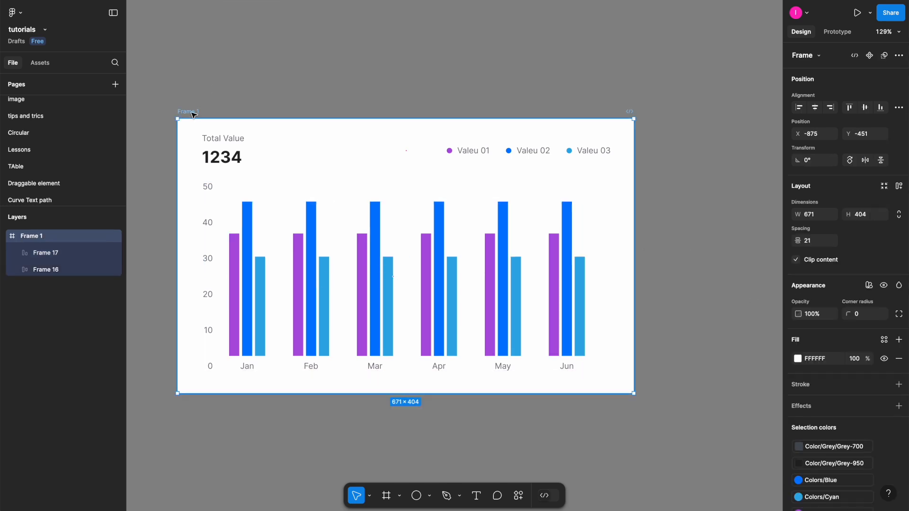
- Apply auto layout to the whole chart frame and select it
key("shift+a")
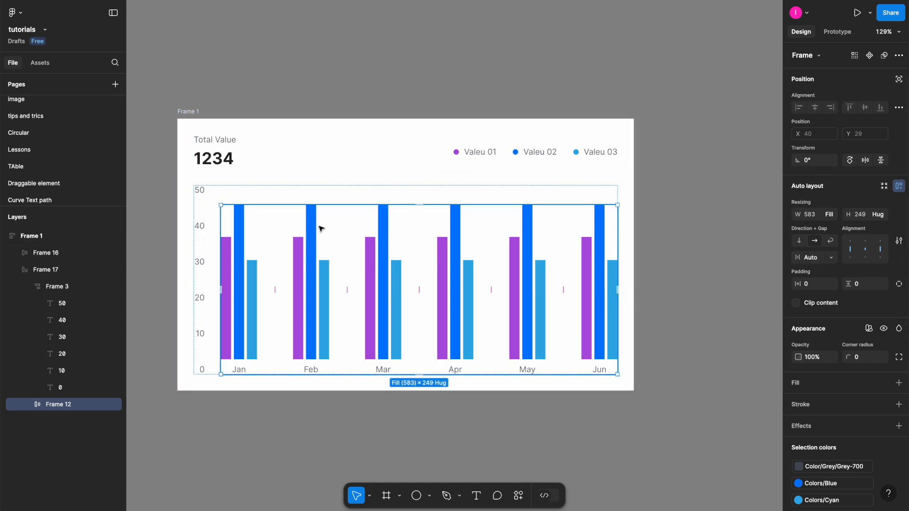
mouse_move(695, 250)
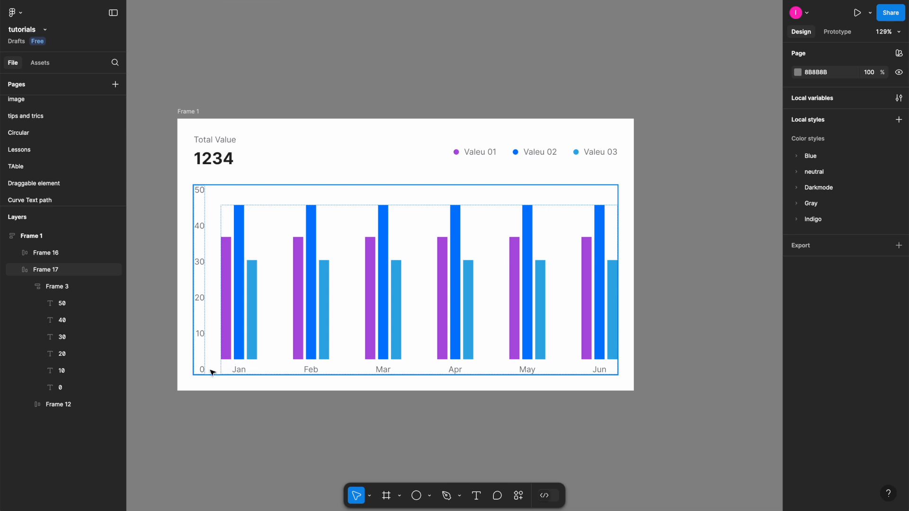
left_click(56, 286)
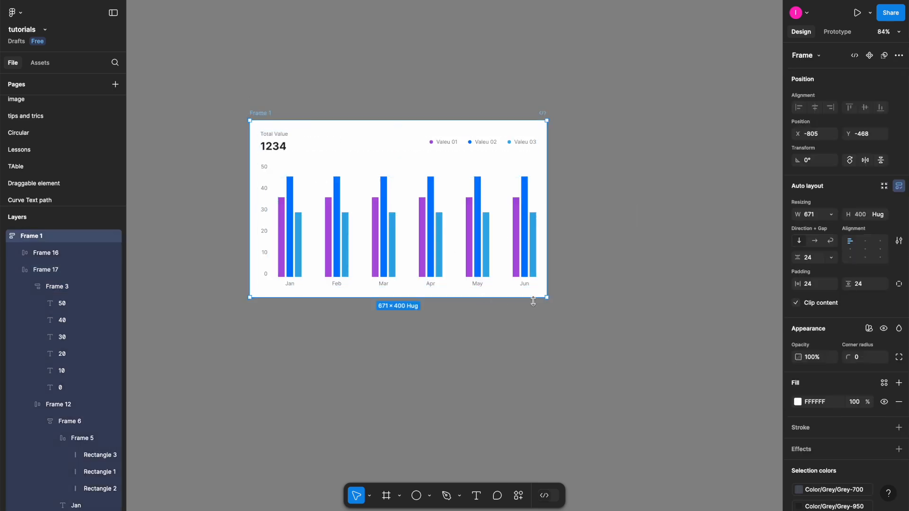
- Resize the chart, then set the chart area, scale and bars to Fill container height
left_click_drag(532, 299, 752, 312)
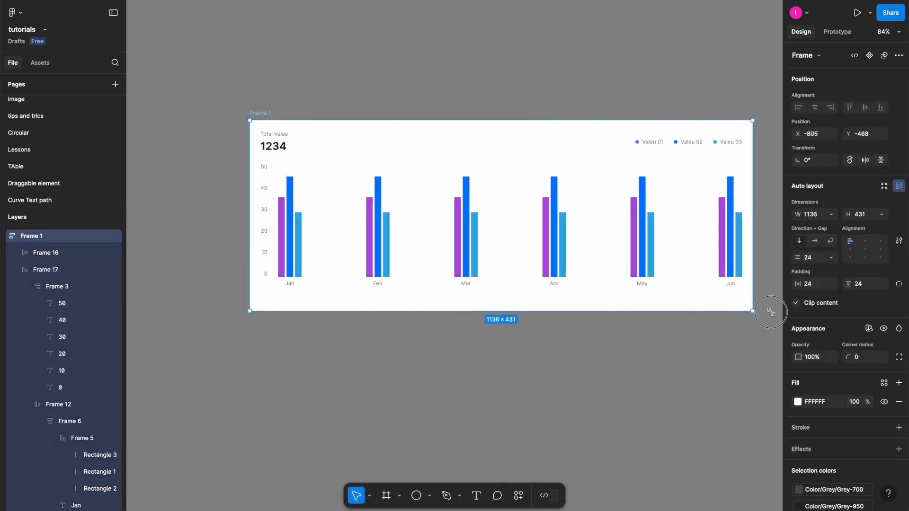
left_click_drag(753, 312, 605, 331)
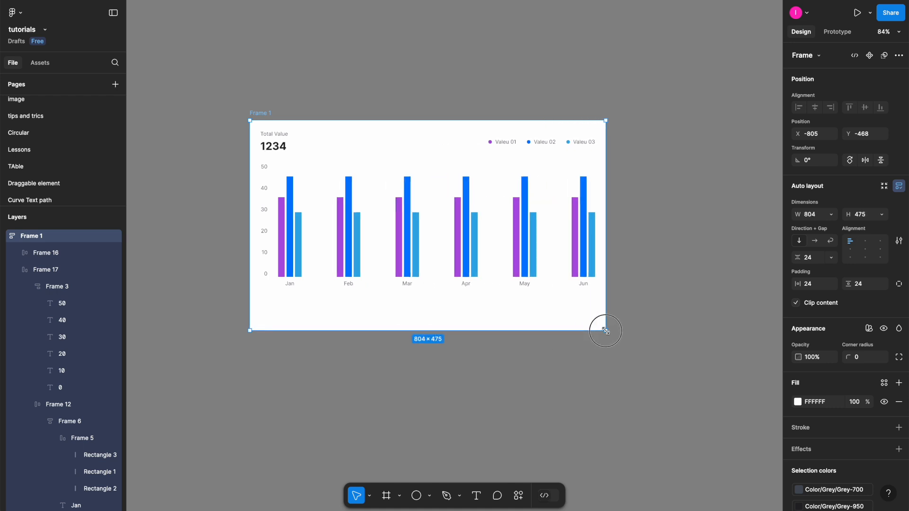
left_click(46, 270)
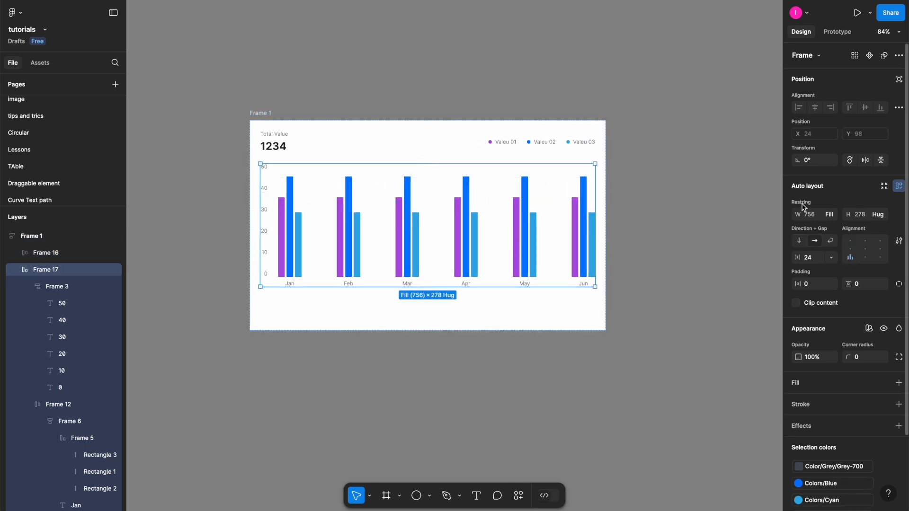
left_click(880, 214)
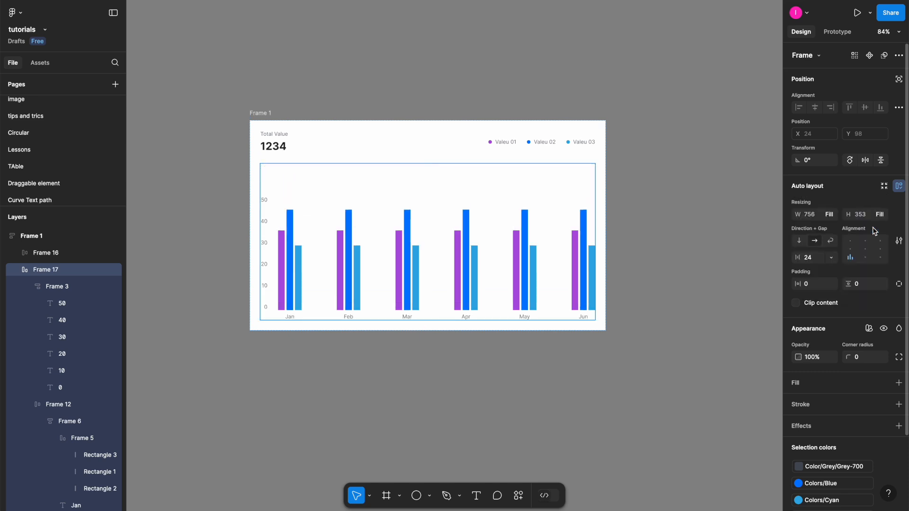
left_click(880, 214)
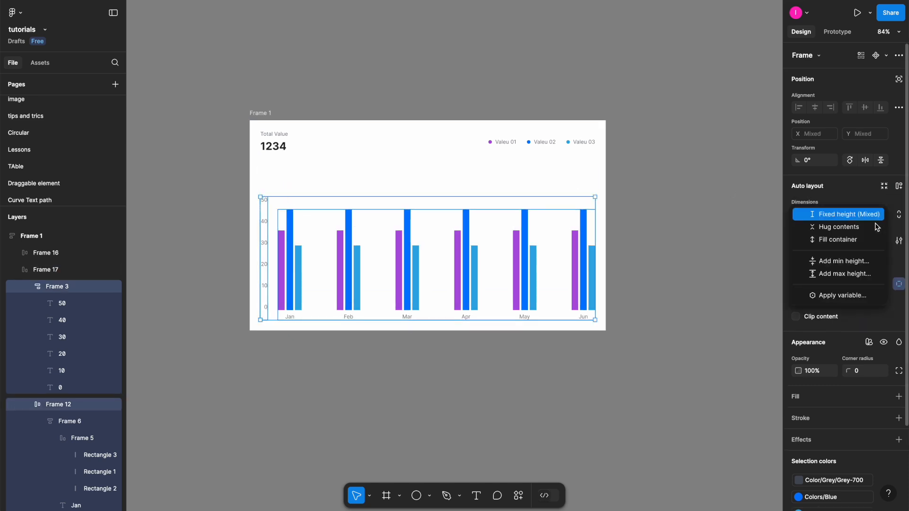
left_click(840, 240)
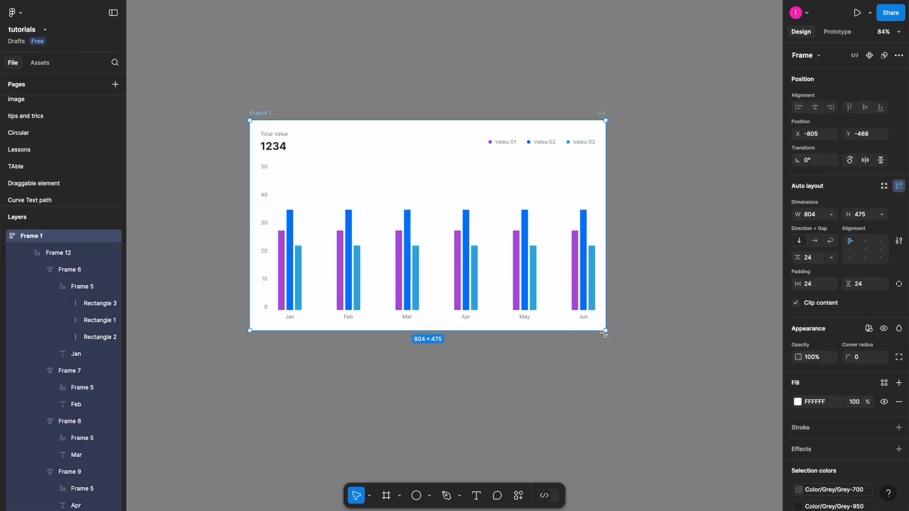
- Enable Clip content on the chart frame and resize the card to test the bars
left_click_drag(605, 332, 673, 273)
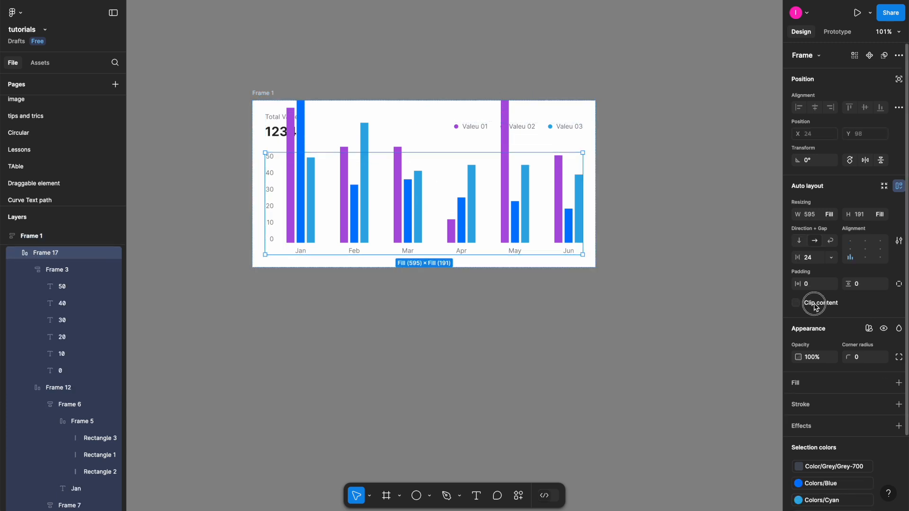
left_click(795, 302)
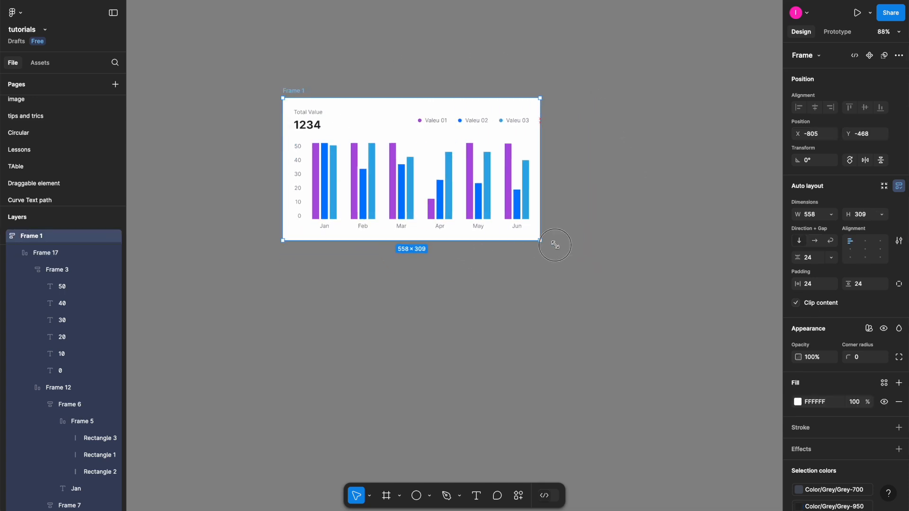
left_click_drag(540, 237, 553, 239)
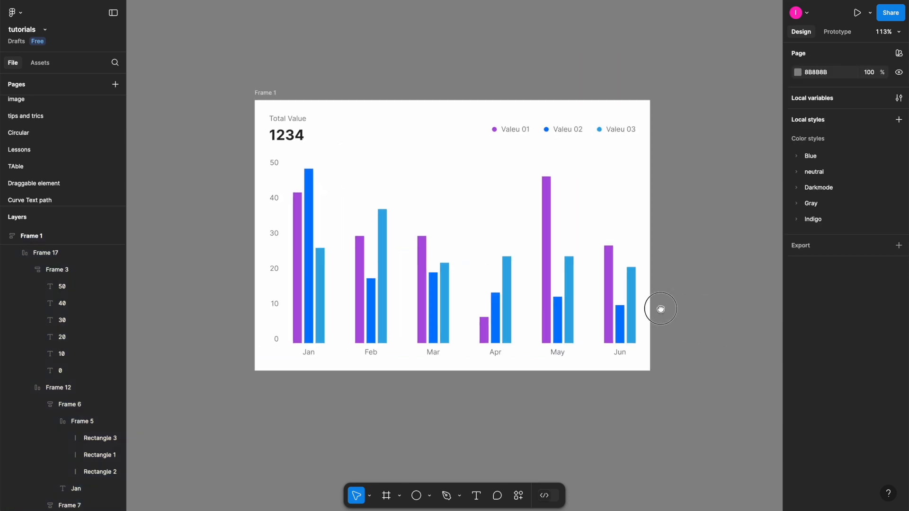
- Set the gridline row width to Fill container and enter the y-axis value 20
left_click_drag(660, 309, 654, 337)
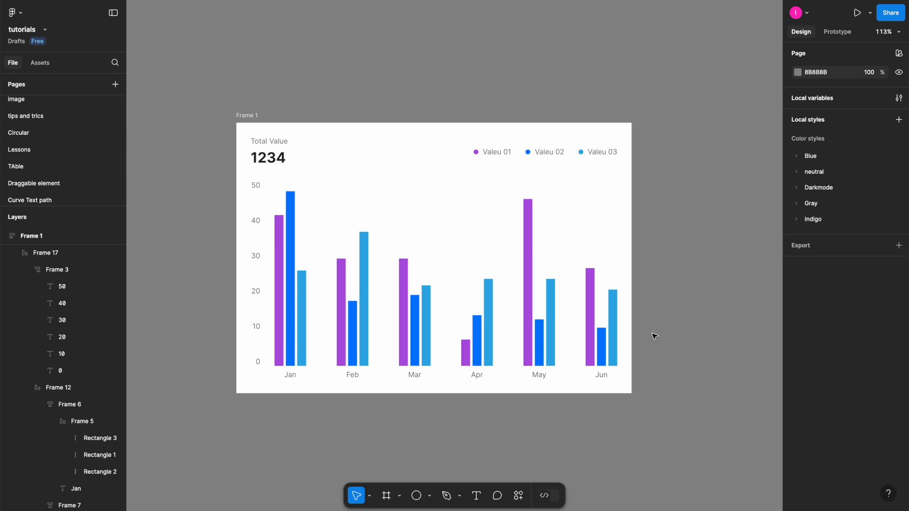
left_click(377, 258)
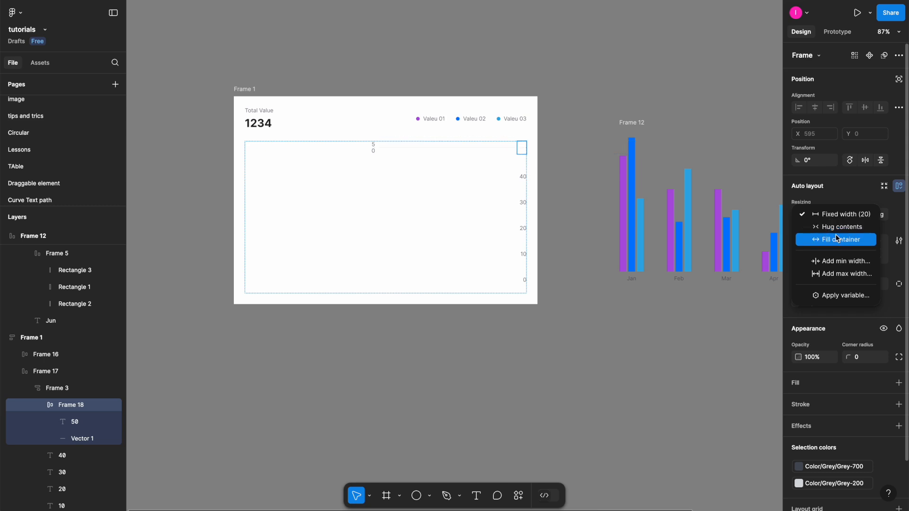
left_click(843, 240)
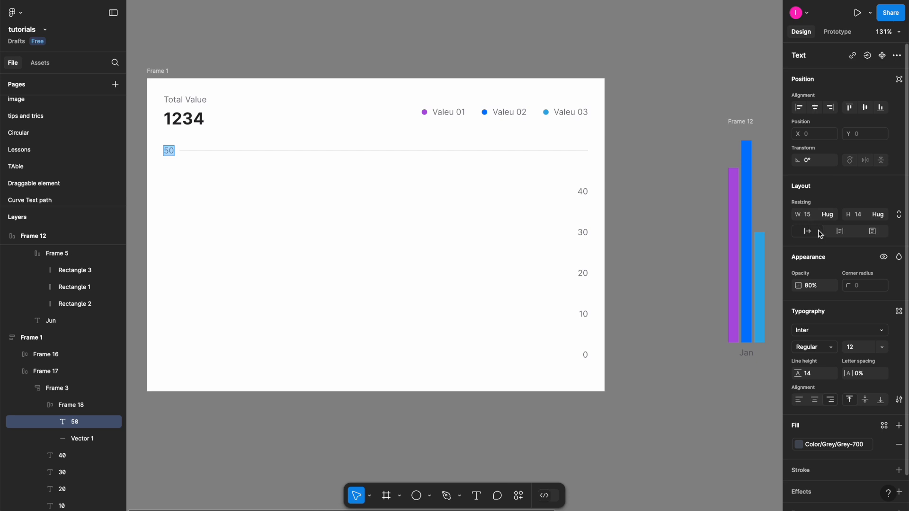
type("20")
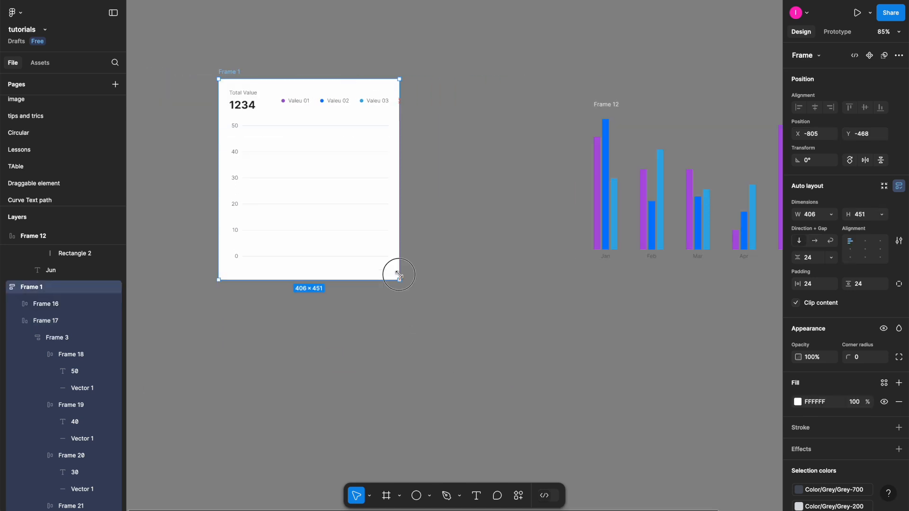
- Make Frame 12 ignore auto layout, clip content and stretch, then test resizing
left_click_drag(398, 276, 446, 233)
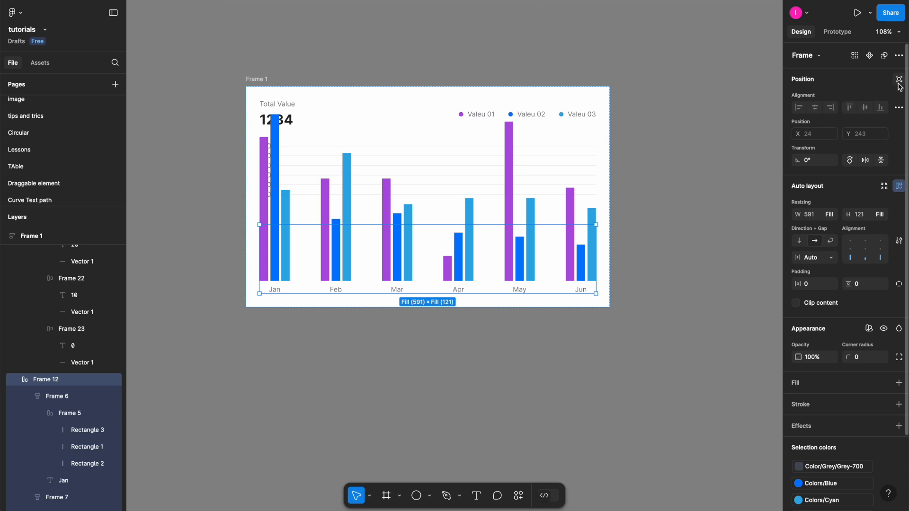
mouse_move(899, 80)
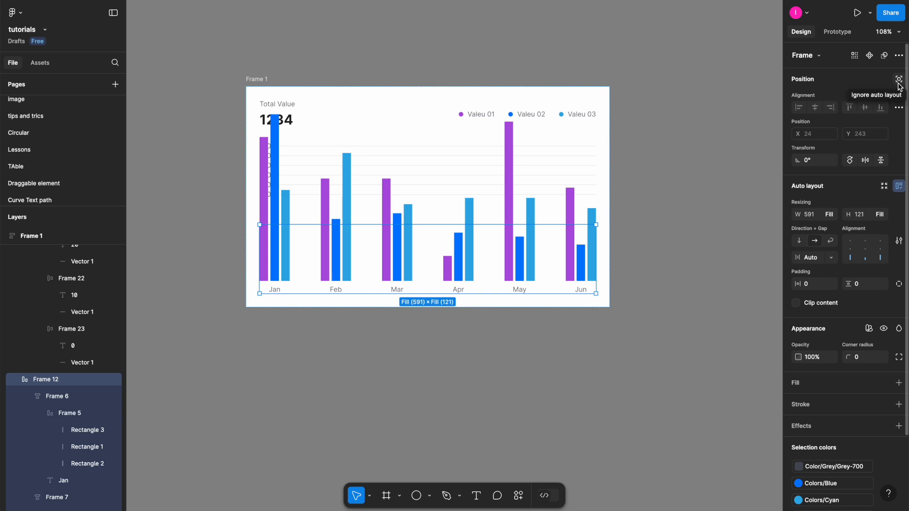
left_click(899, 79)
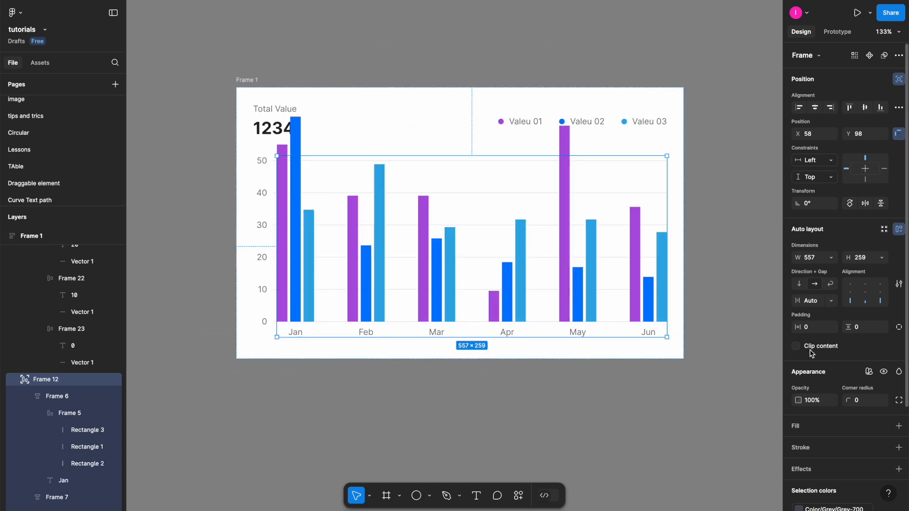
left_click(795, 346)
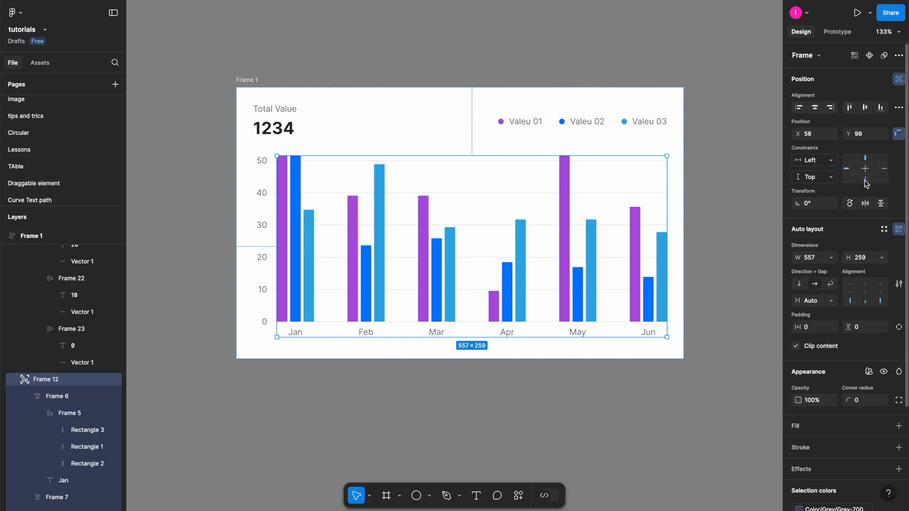
left_click(884, 169)
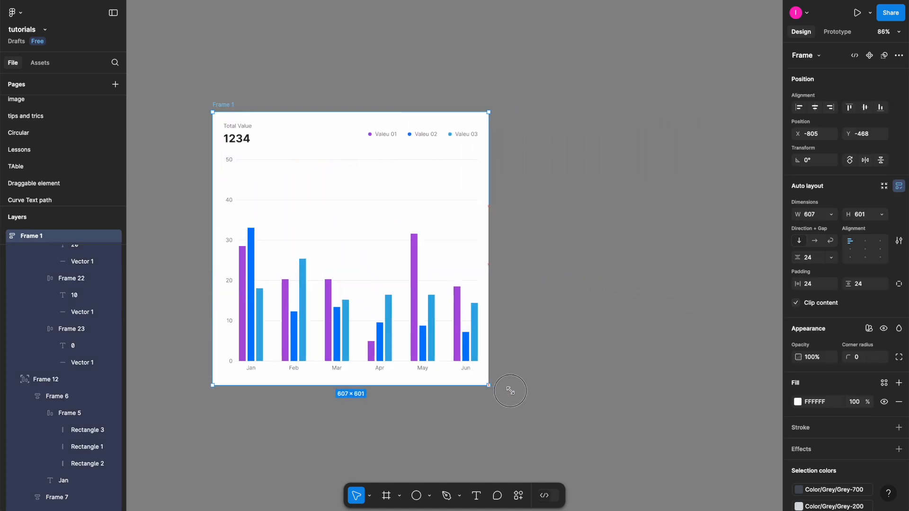
left_click_drag(509, 390, 386, 278)
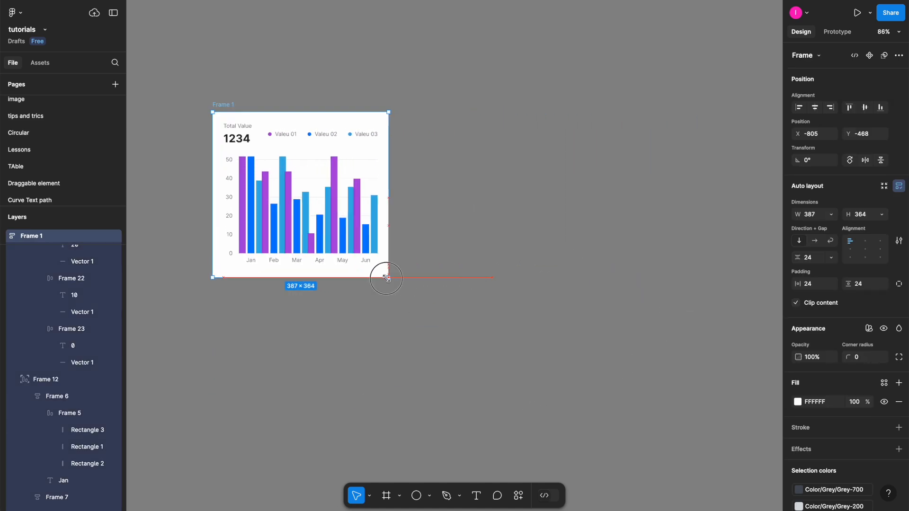